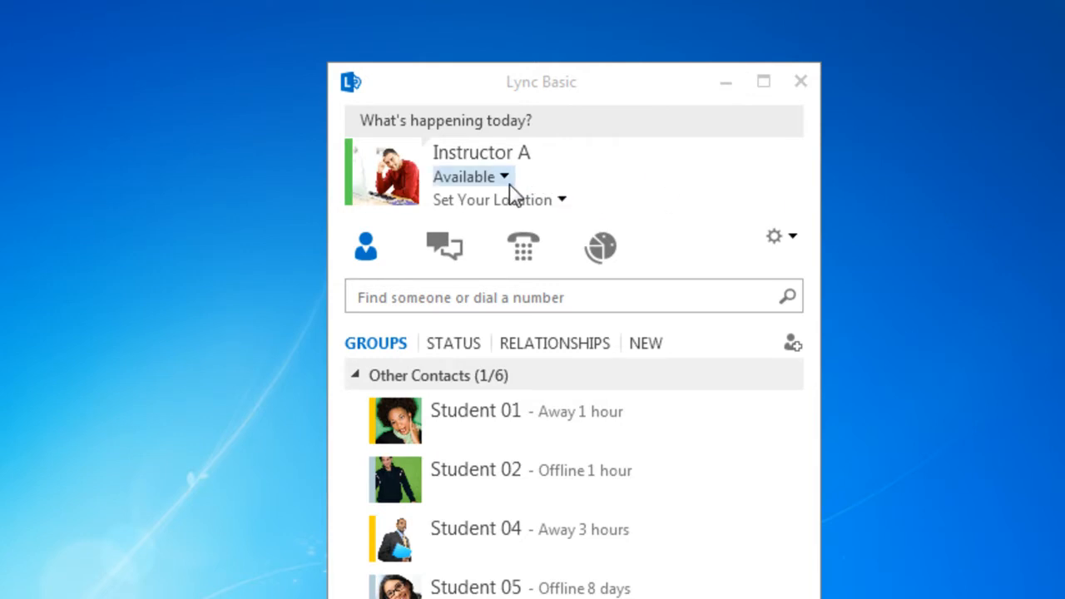
# Switch Instructor A's presence to Busy, then to Be Right Back, then reopen the status list.
pyautogui.click(502, 176)
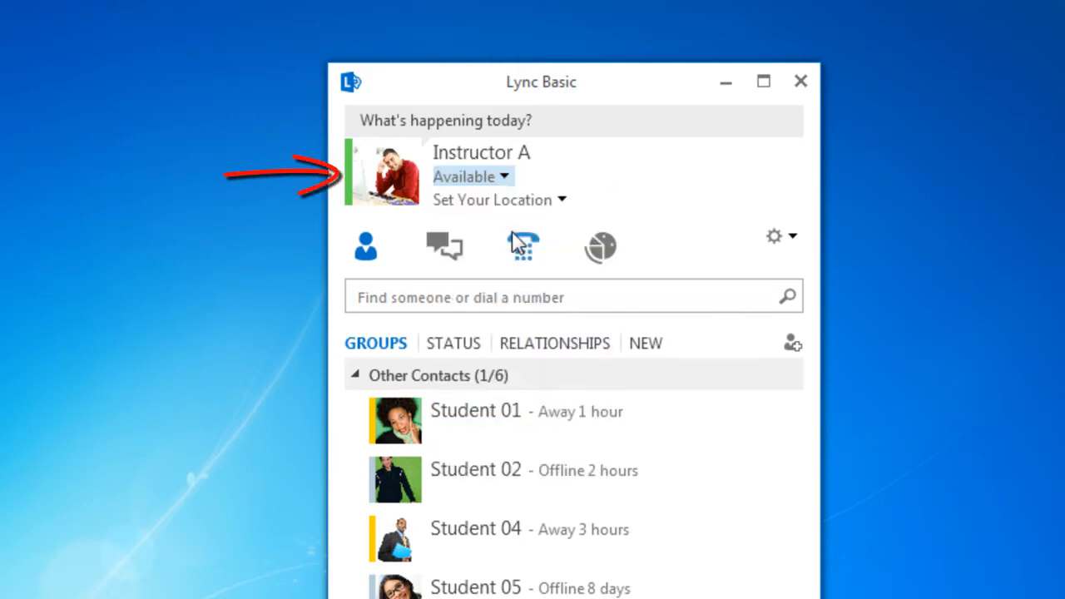
pyautogui.click(473, 176)
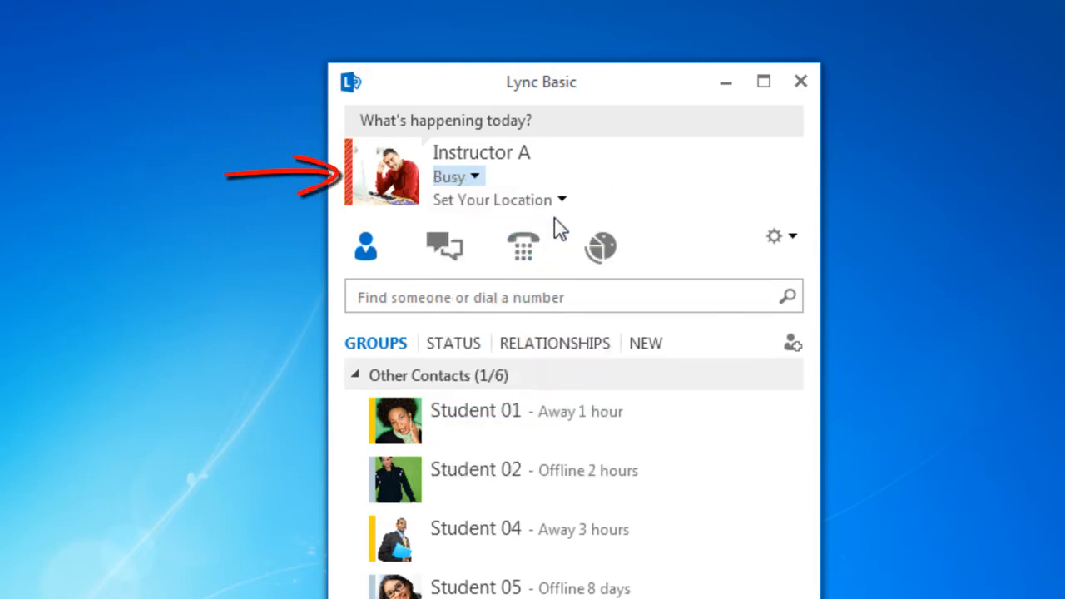
pyautogui.click(456, 176)
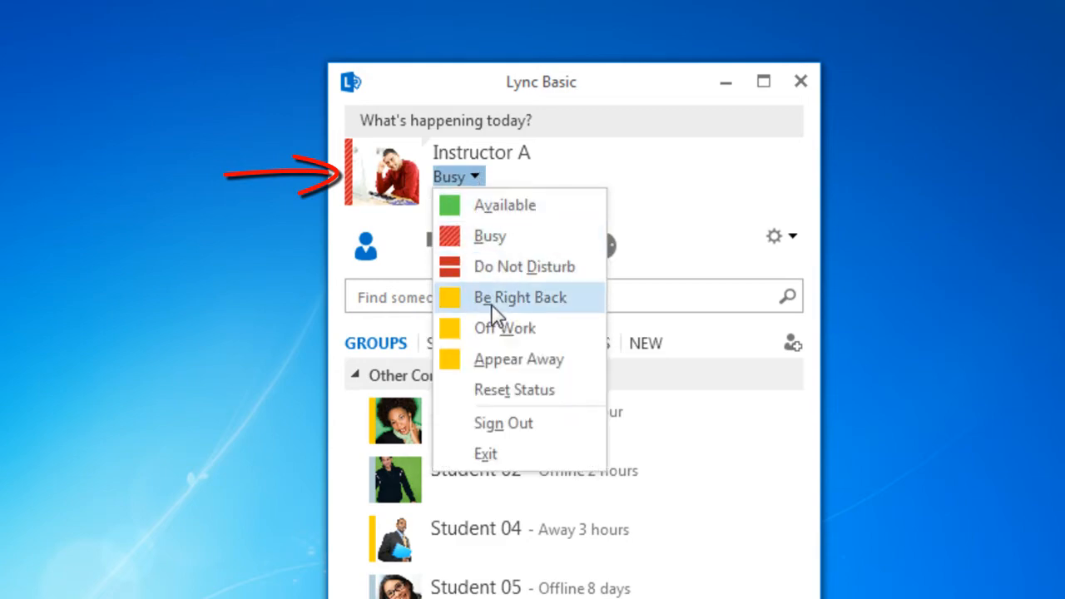
pyautogui.click(519, 296)
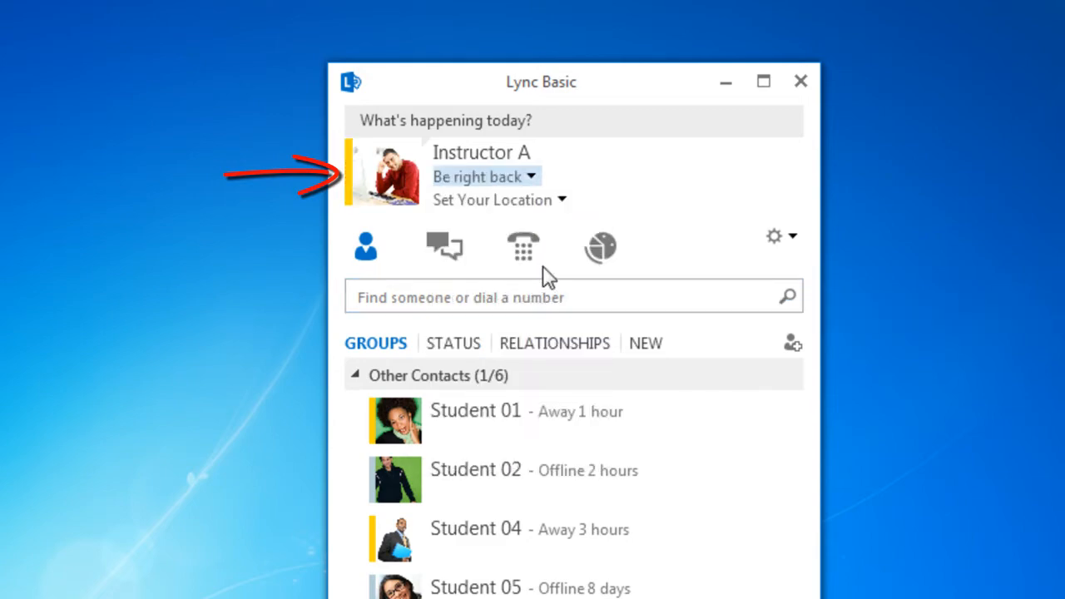
pyautogui.click(483, 176)
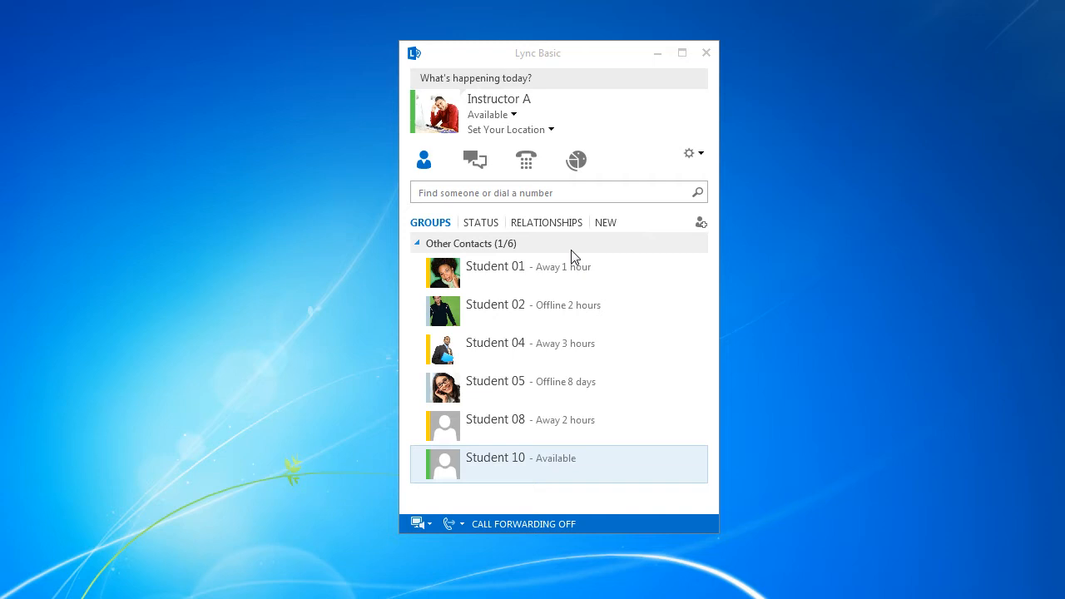
pyautogui.moveTo(616, 241)
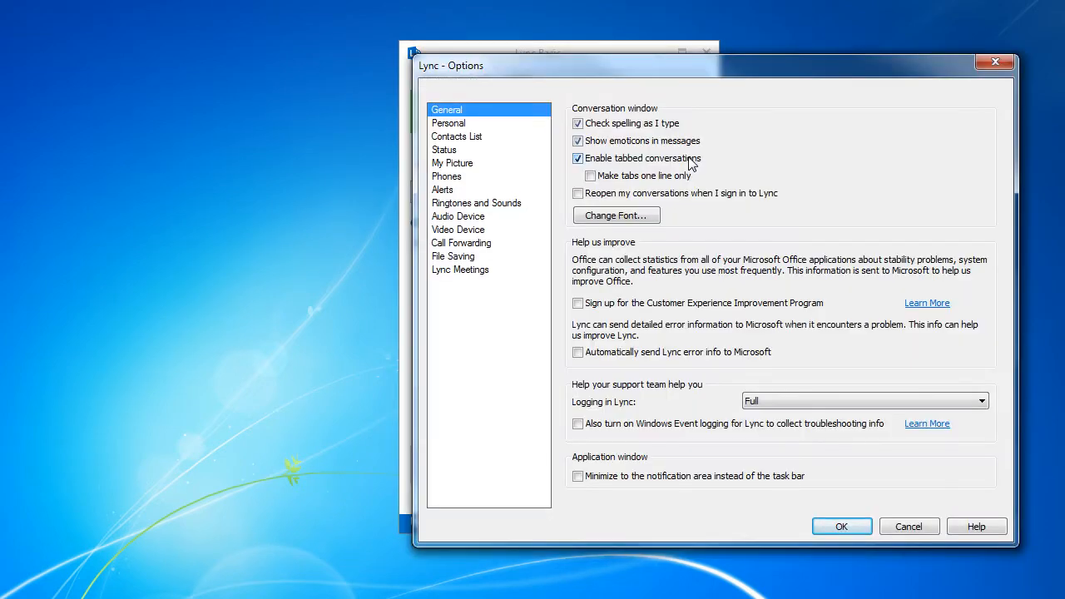
# Close the Lync - Options dialog and return to the contact list.
pyautogui.click(450, 123)
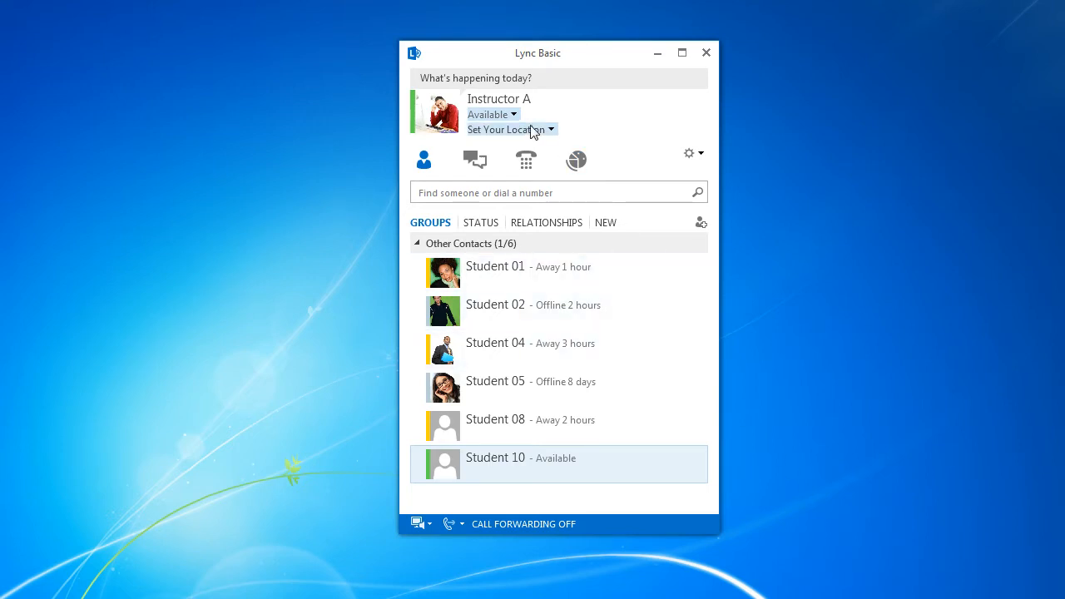
# Uncheck Show Others My Location so contacts no longer see Instructor A's location.
pyautogui.click(513, 113)
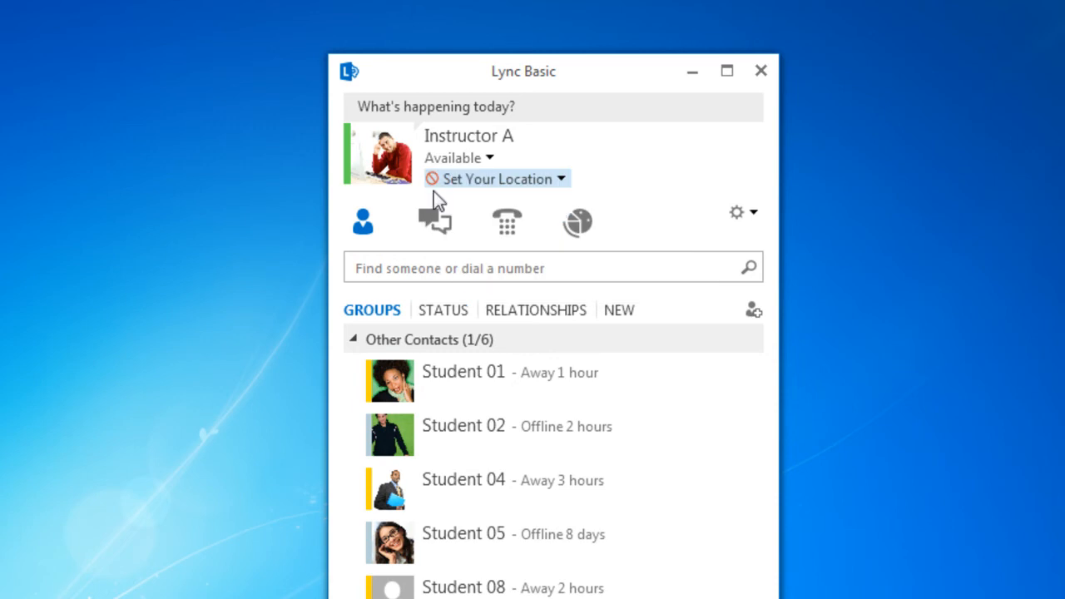
pyautogui.moveTo(569, 203)
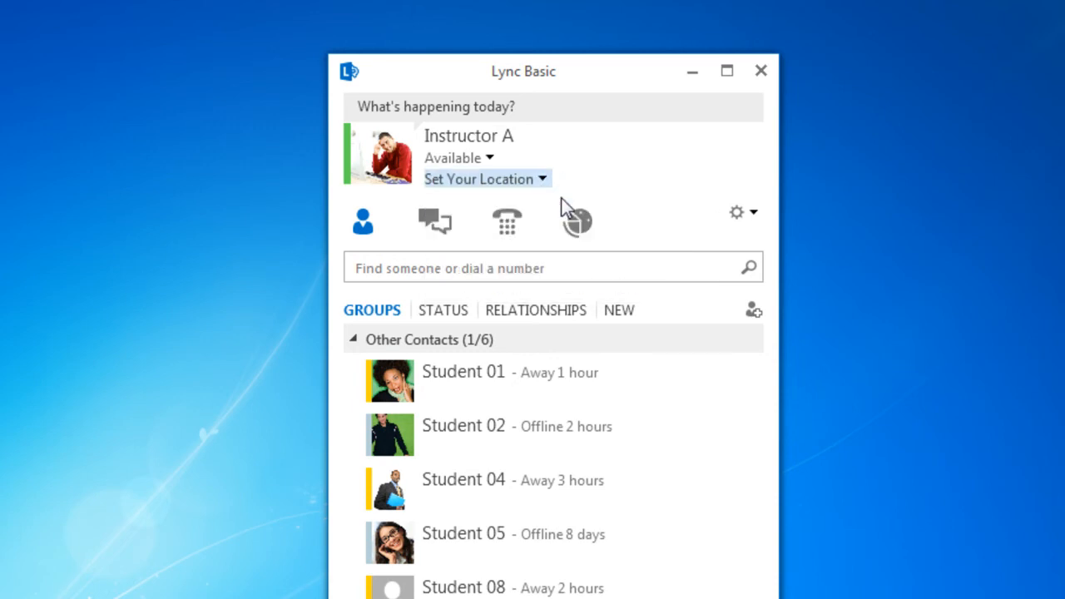
# Begin a custom location name under Instructor A's name, entering 'Wor' so far.
pyautogui.write('Wor')
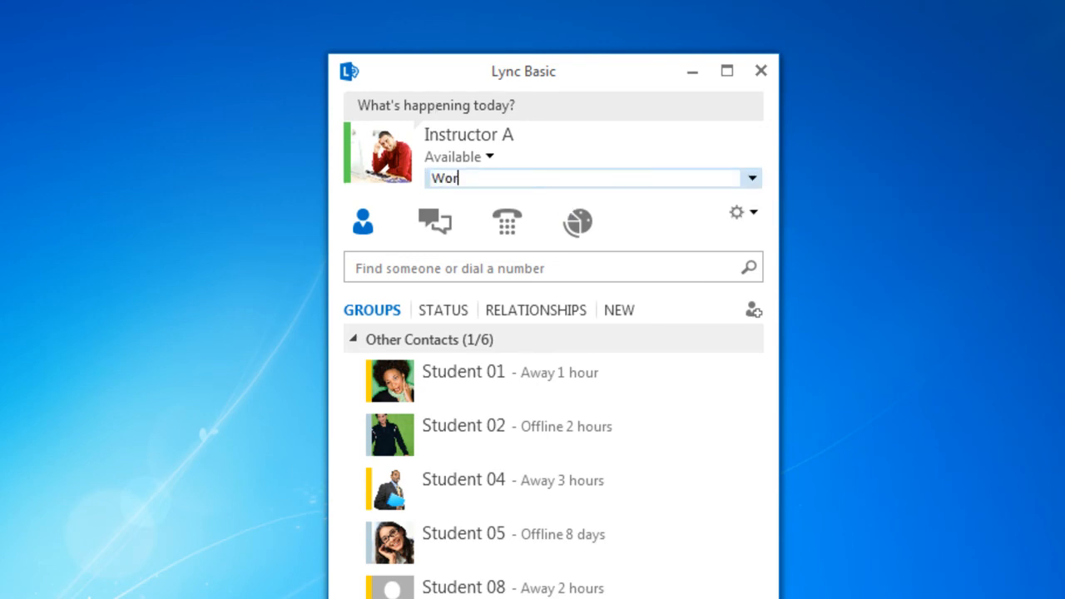